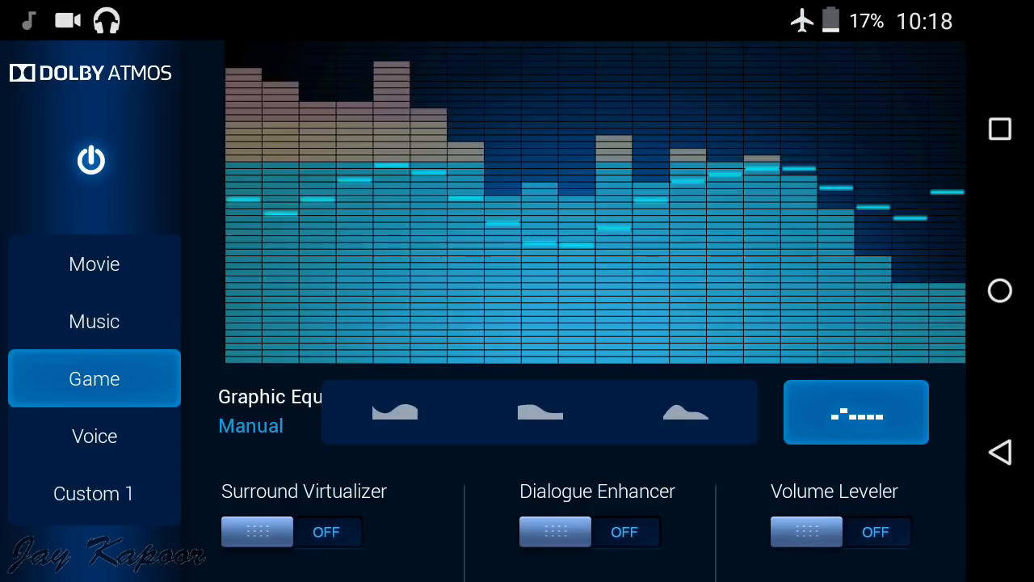
Step: Compare the Movie, Music and Game profiles' equalizer curves, ending with Music active
{"action": "left_click", "coordinate": [94, 264]}
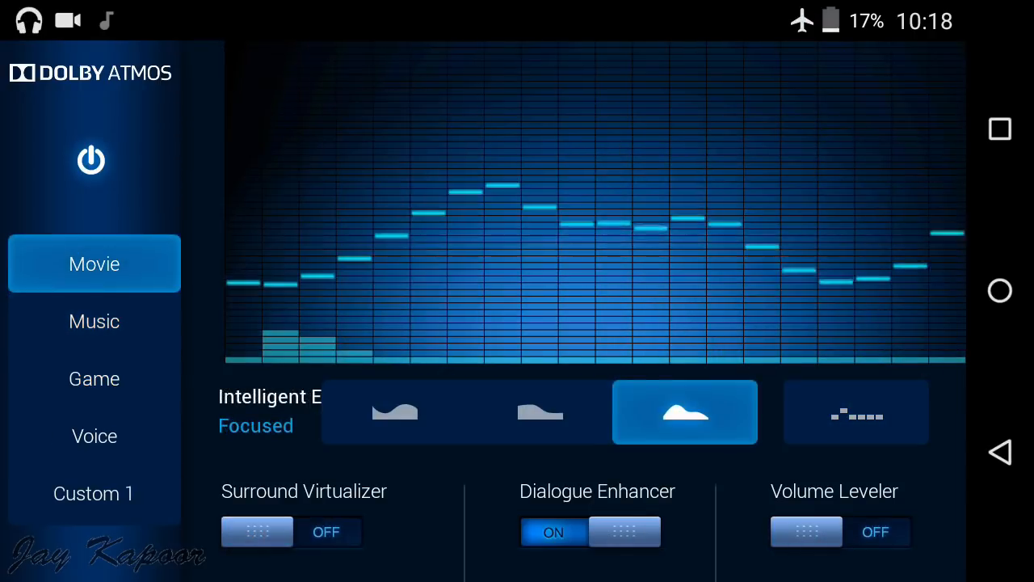
{"action": "left_click", "coordinate": [94, 320]}
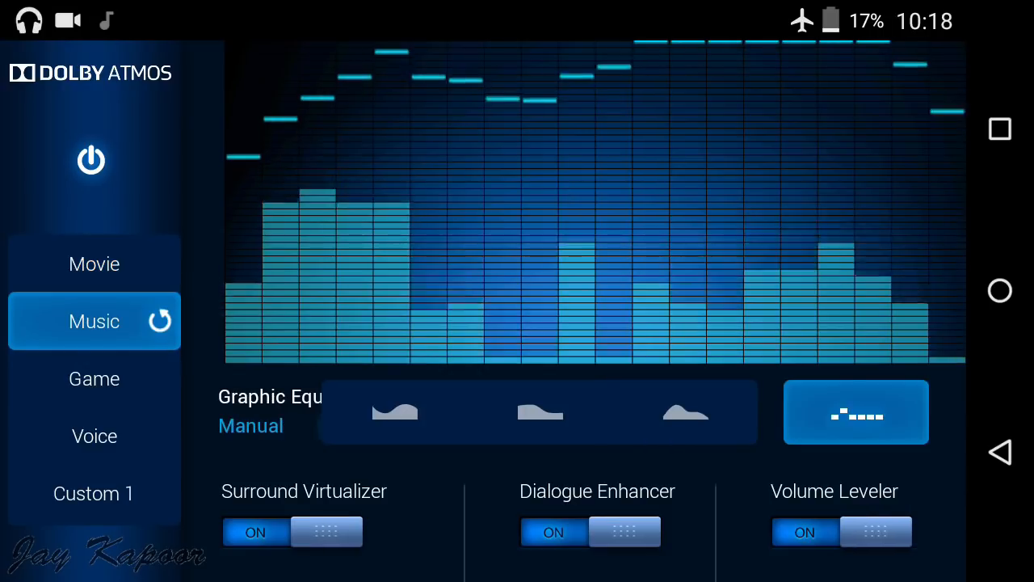
{"action": "left_click", "coordinate": [94, 378]}
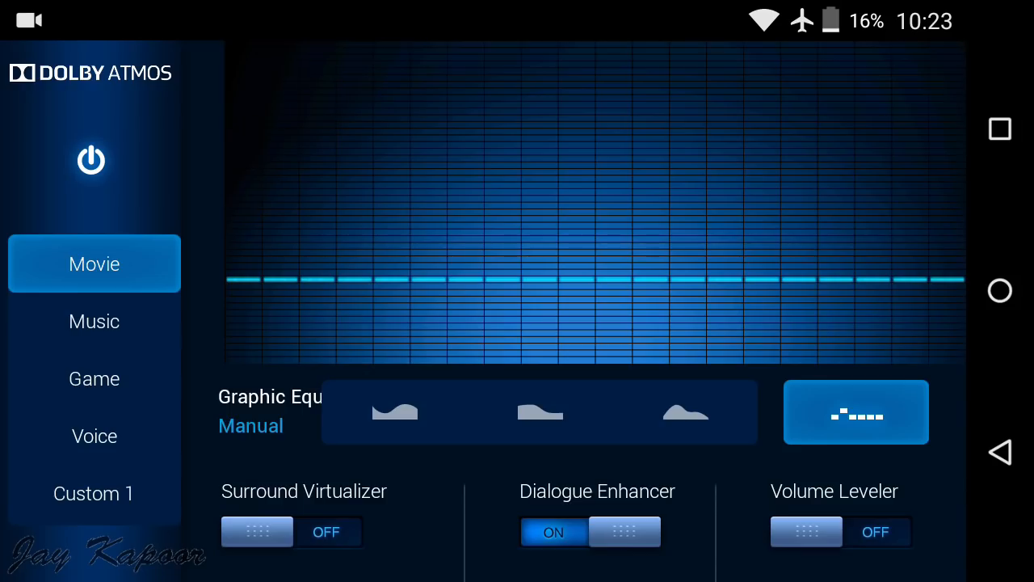
{"action": "left_click", "coordinate": [93, 320]}
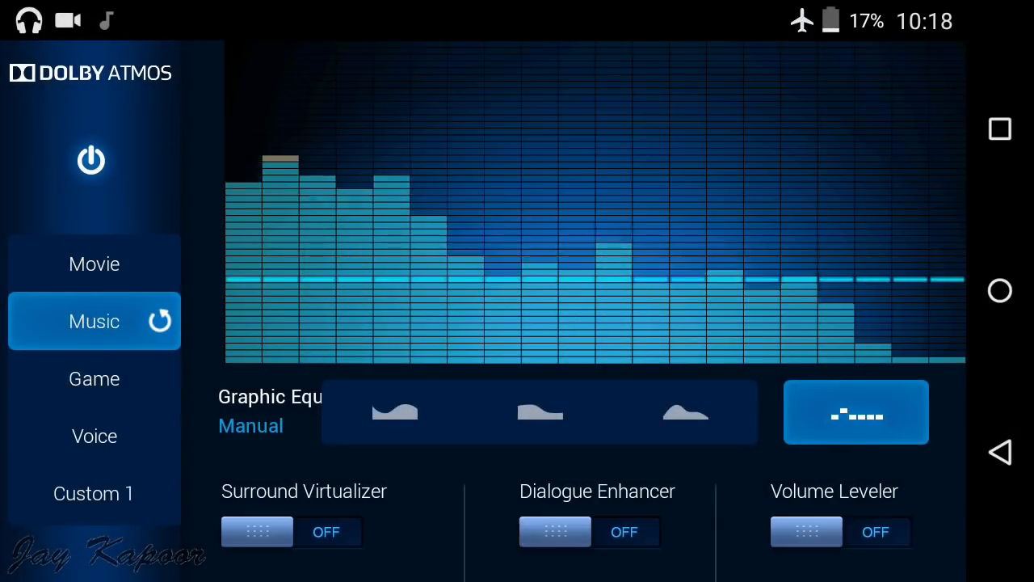
{"action": "left_click", "coordinate": [94, 437]}
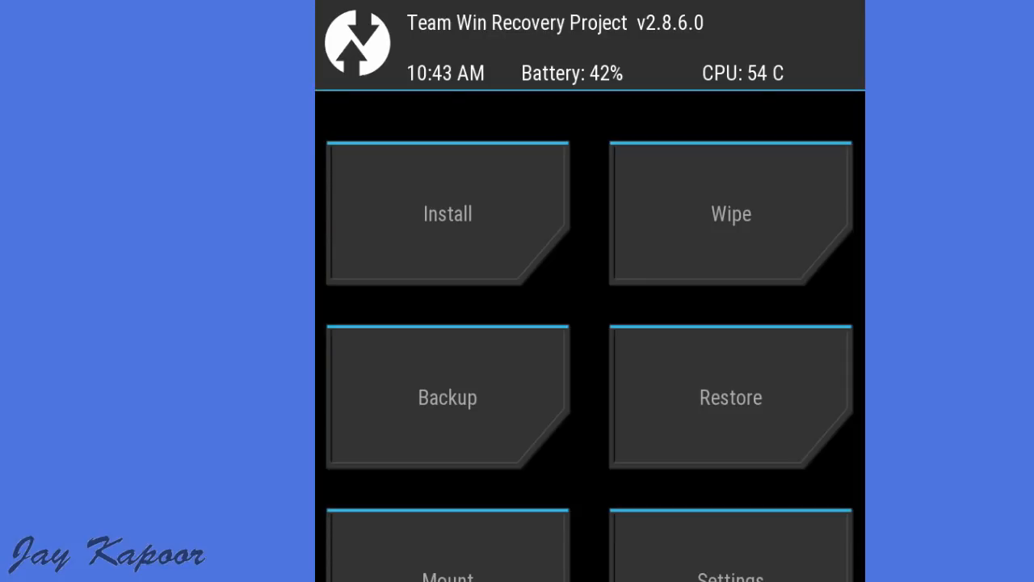
Step: Browse TWRP's Install picker to the bluetooth folder and pick the Dolby zip to flash
{"action": "left_click", "coordinate": [448, 213]}
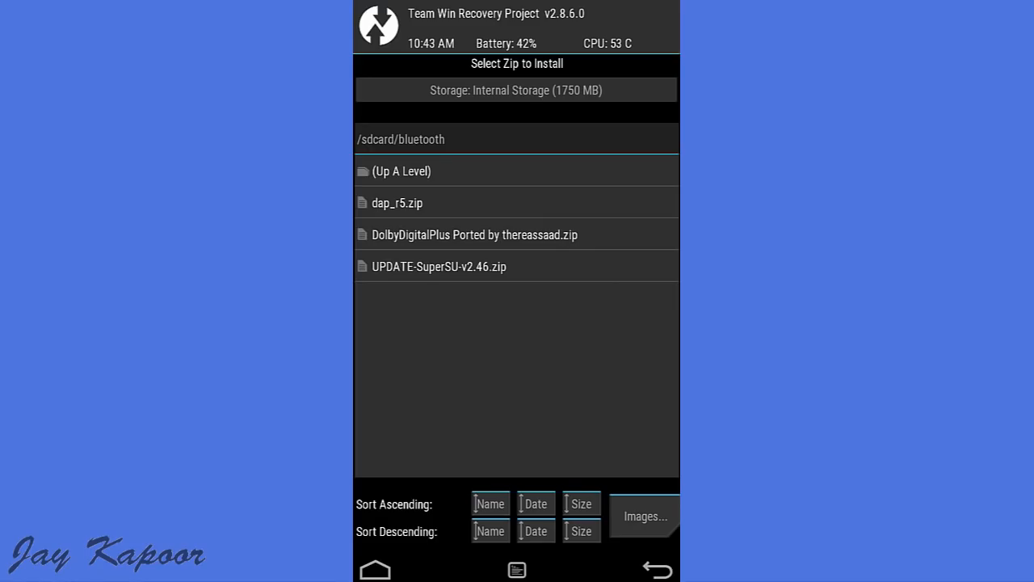
{"action": "left_click", "coordinate": [439, 265]}
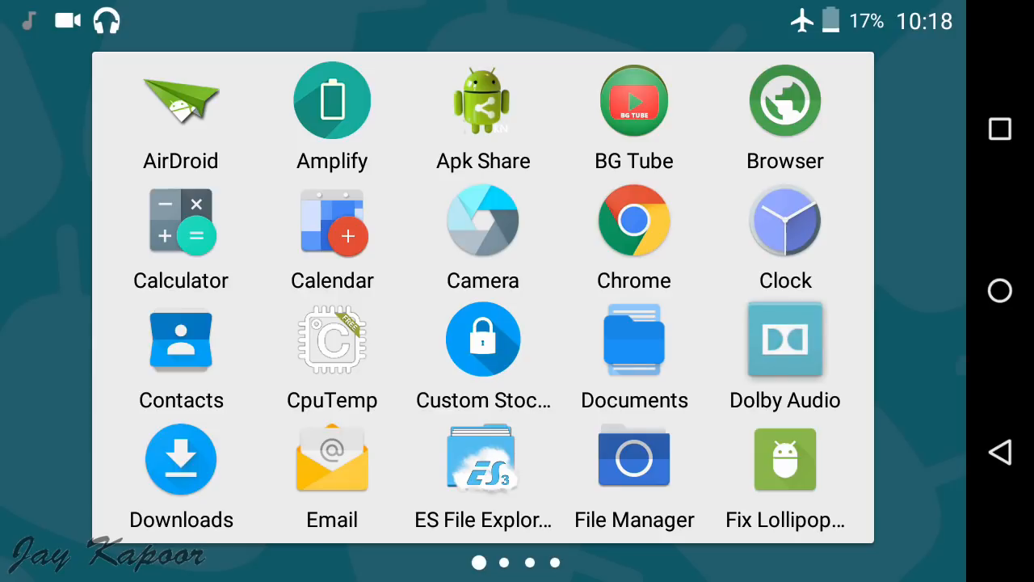
Step: Launch the Dolby Audio app and check the Music profile with all enhancers on
{"action": "left_click", "coordinate": [785, 339]}
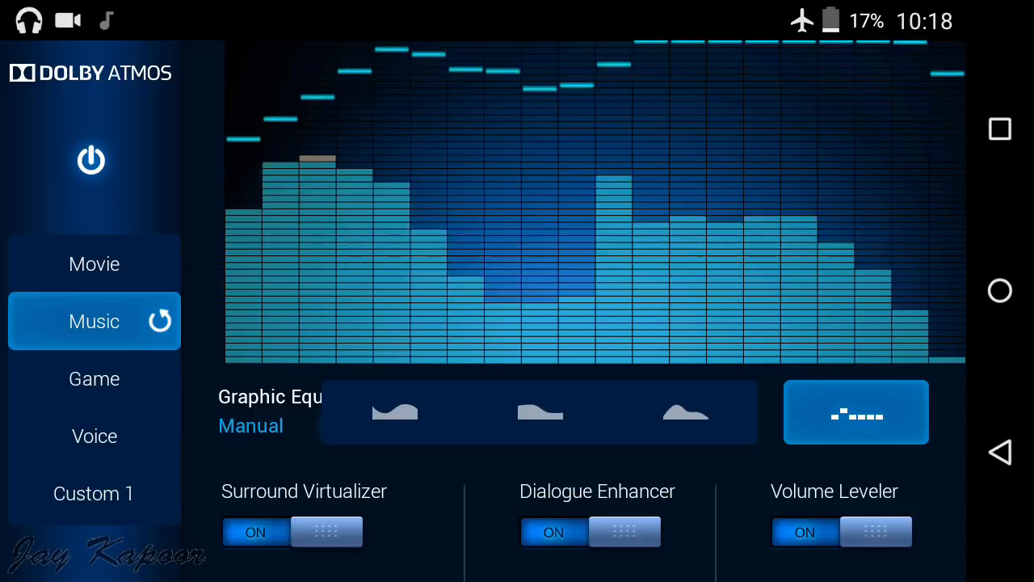
{"action": "left_click", "coordinate": [94, 263]}
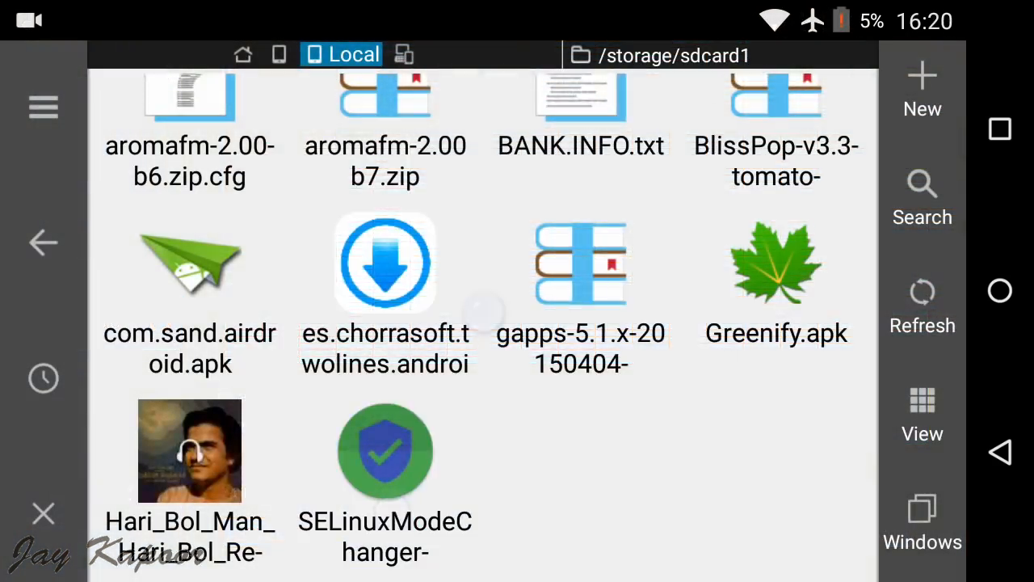
Step: Install SELinuxModeChanger from its apk, open it and set SELinux to Permissive
{"action": "left_click", "coordinate": [385, 449]}
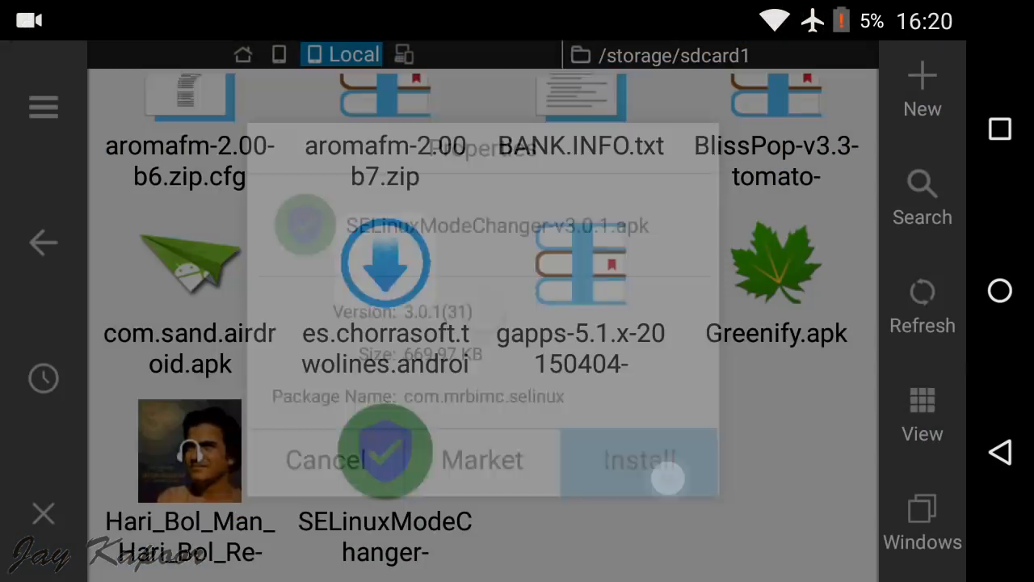
{"action": "left_click", "coordinate": [639, 459]}
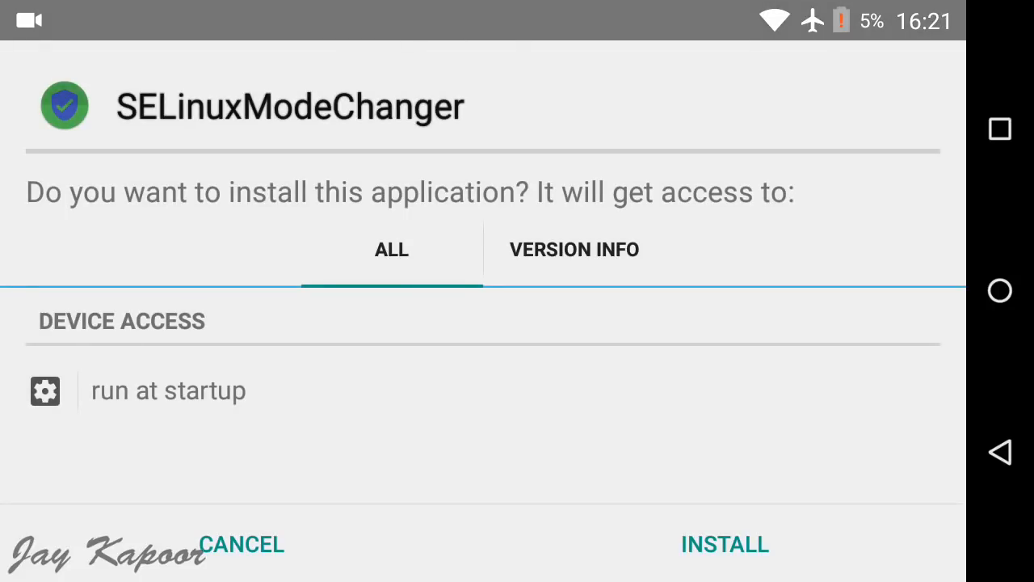
{"action": "left_click", "coordinate": [725, 543]}
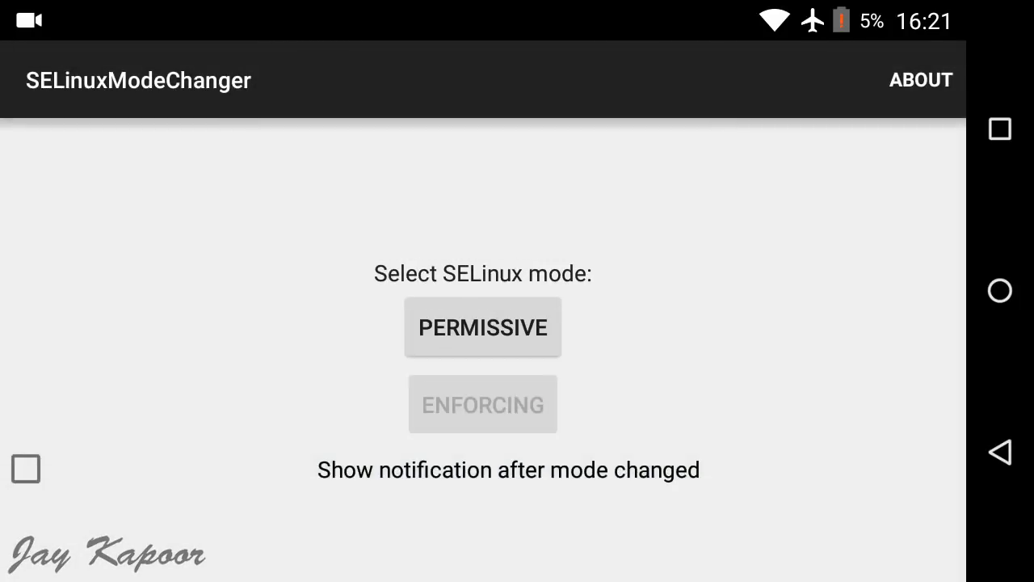
{"action": "left_click", "coordinate": [482, 404]}
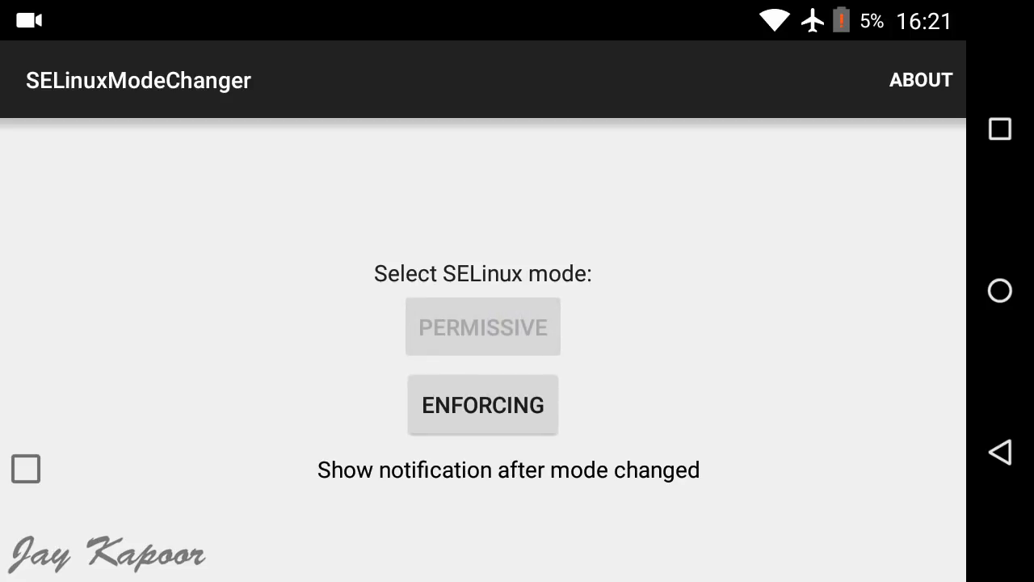